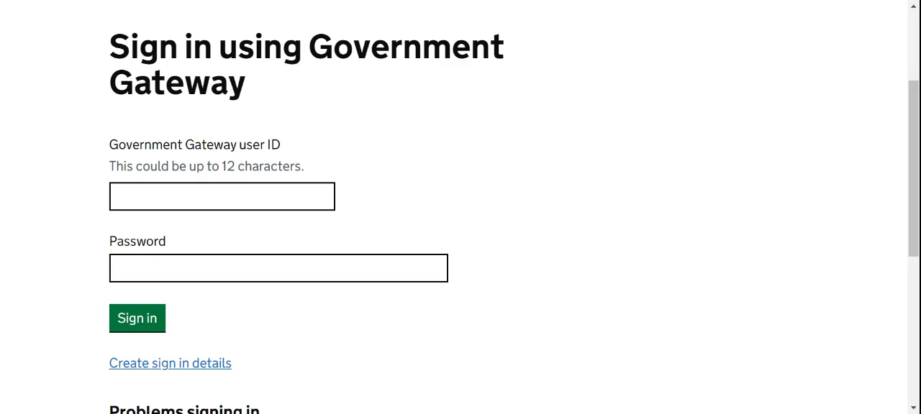
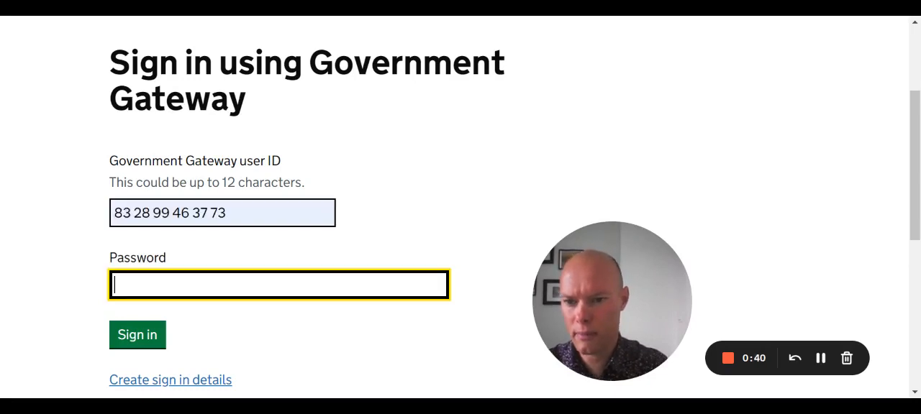
- Sign in, then go to Manage account and scroll to Team member account access
{"action": "left_click", "coordinate": [137, 335]}
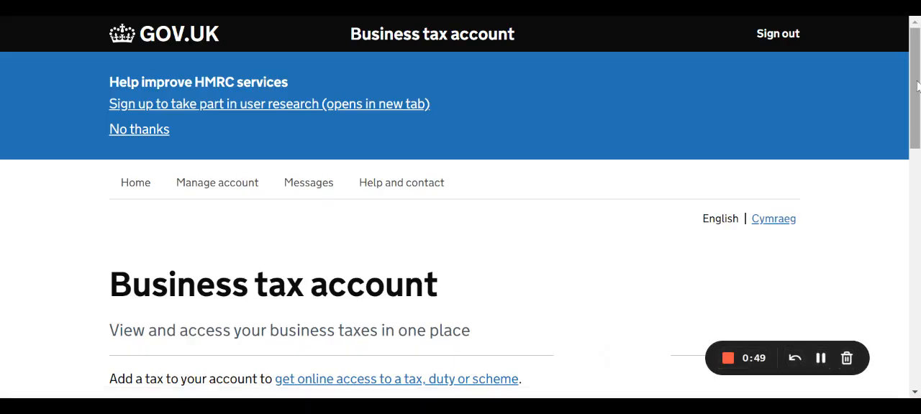
{"action": "scroll", "scroll_direction": "down", "scroll_amount": 3}
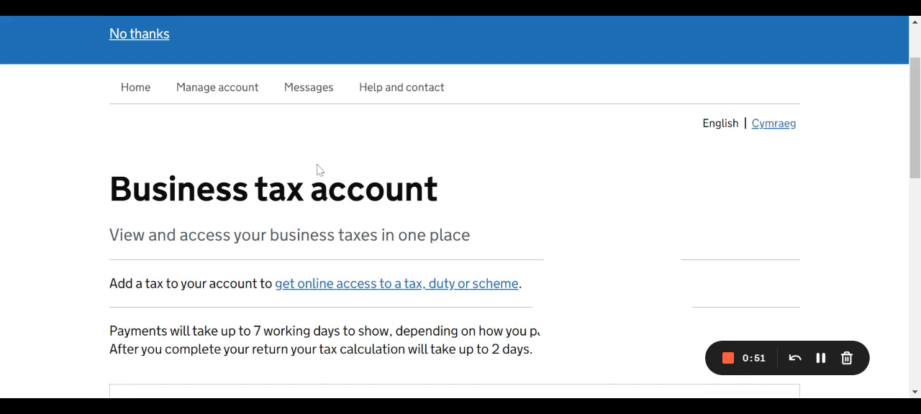
{"action": "left_click", "coordinate": [217, 87]}
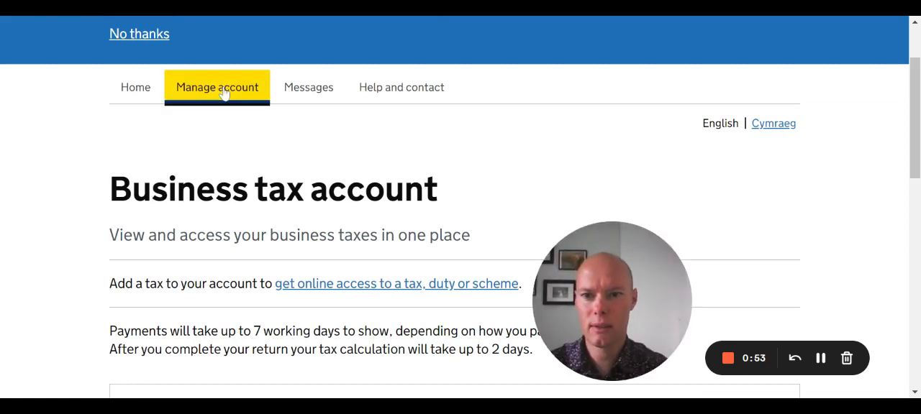
{"action": "left_click", "coordinate": [216, 87]}
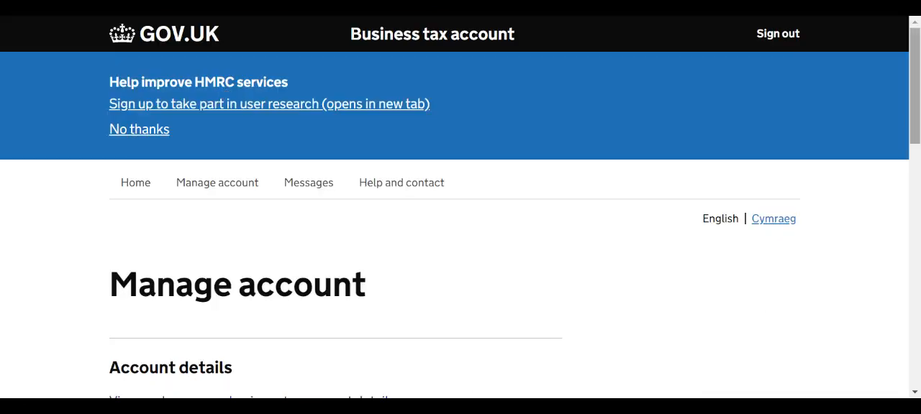
{"action": "scroll", "scroll_direction": "down", "scroll_amount": 3}
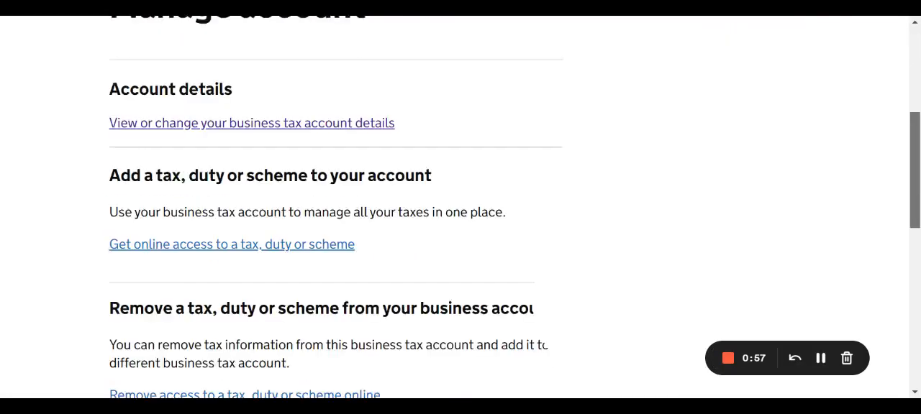
{"action": "scroll", "scroll_direction": "down", "scroll_amount": 3}
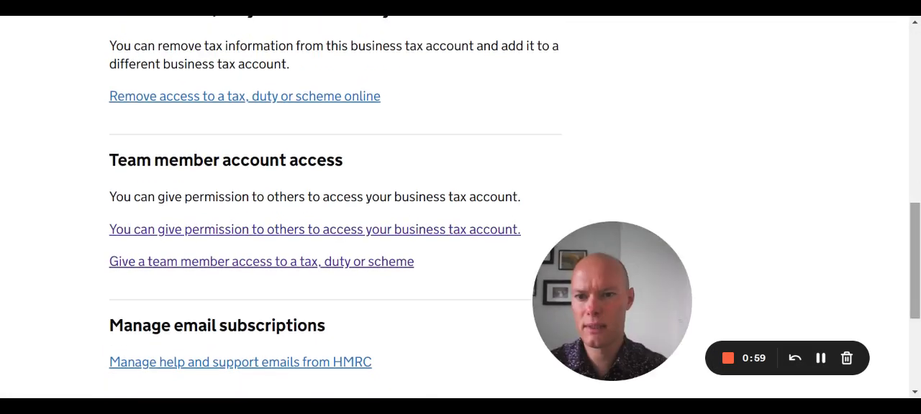
{"action": "mouse_move", "coordinate": [203, 247]}
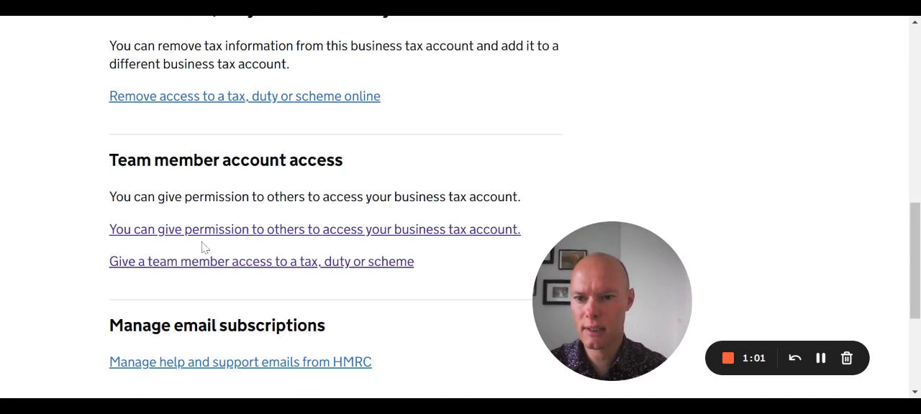
{"action": "mouse_move", "coordinate": [234, 234]}
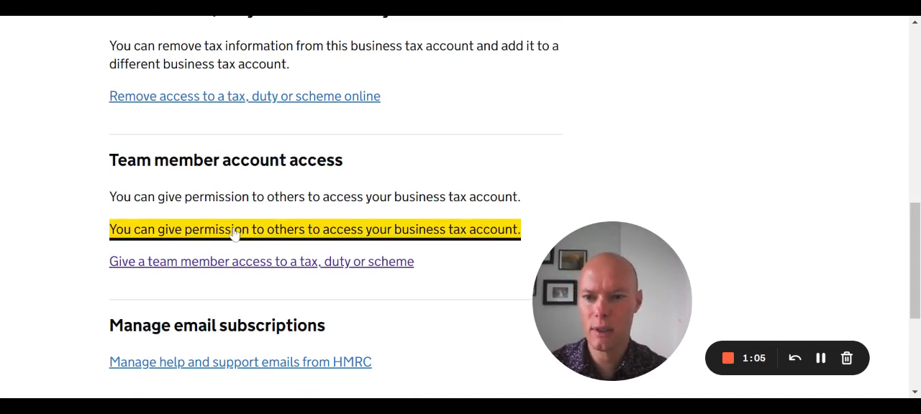
- Add team member Kylie Minogue with their email as a Standard user, and continue
{"action": "left_click", "coordinate": [262, 261]}
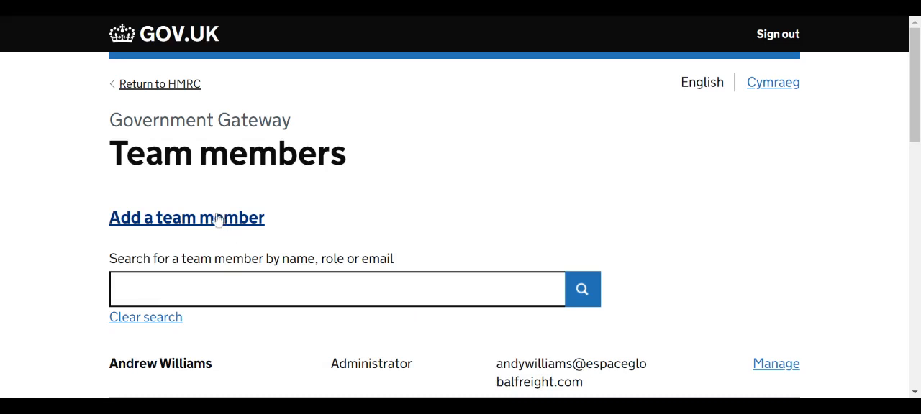
{"action": "left_click", "coordinate": [186, 217]}
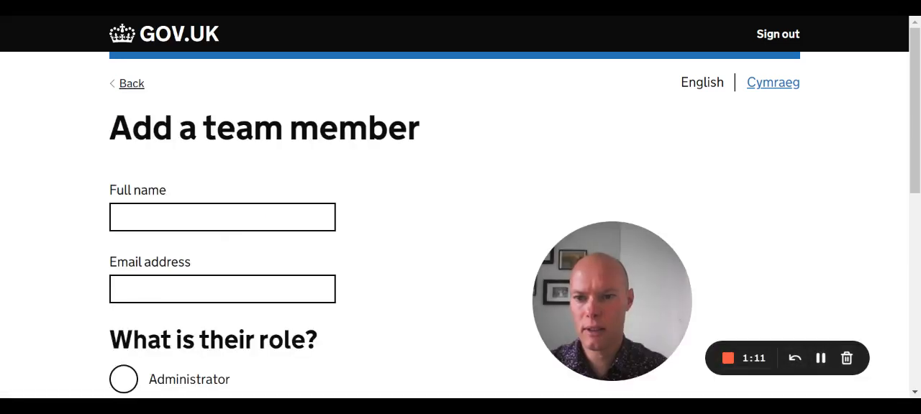
{"action": "type", "text": "Kylie Minogue"}
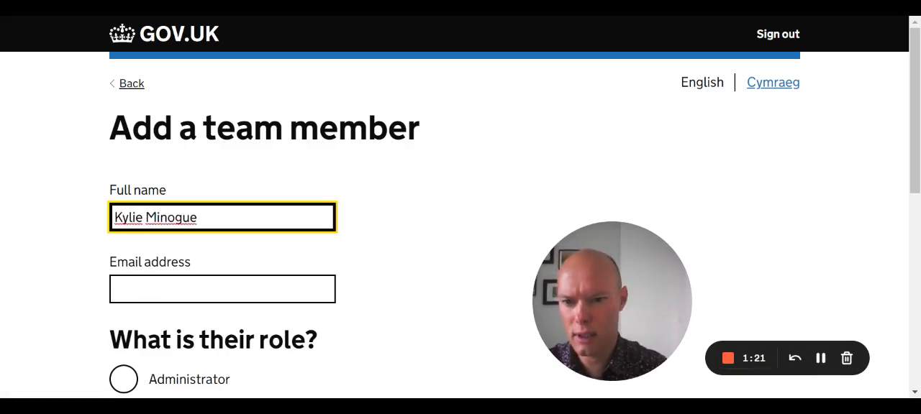
{"action": "type", "text": "k"}
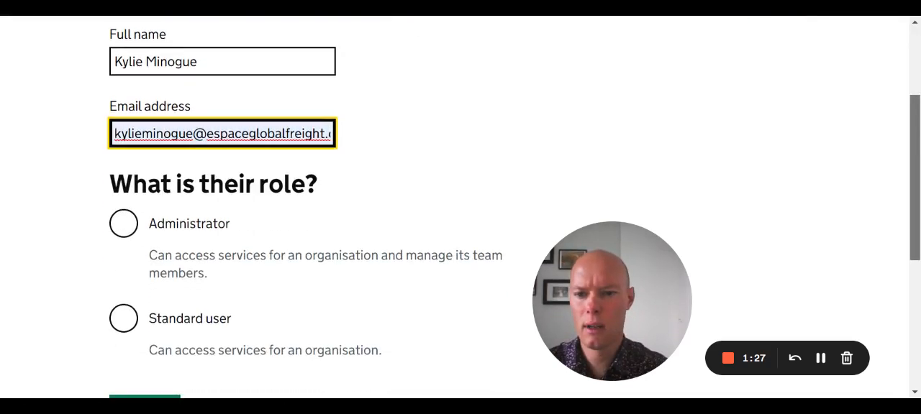
{"action": "scroll", "scroll_direction": "down", "scroll_amount": 3}
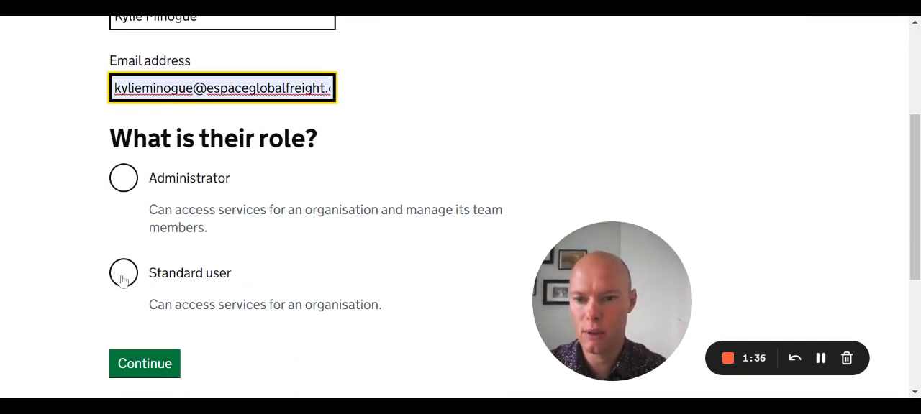
{"action": "left_click", "coordinate": [123, 272]}
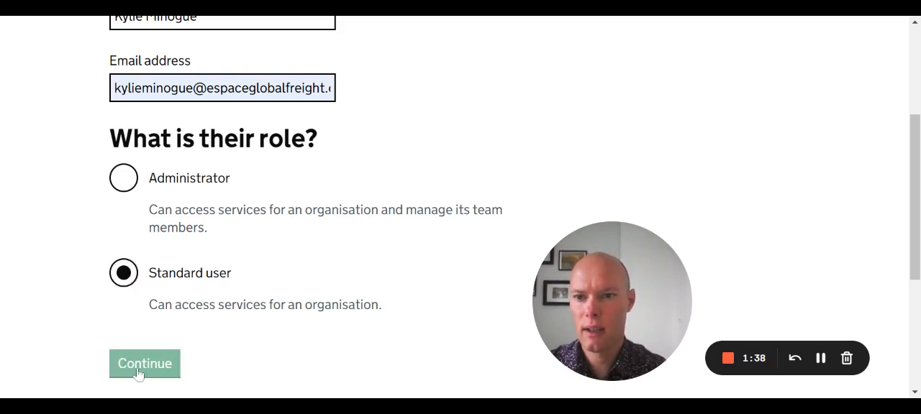
{"action": "left_click", "coordinate": [144, 363]}
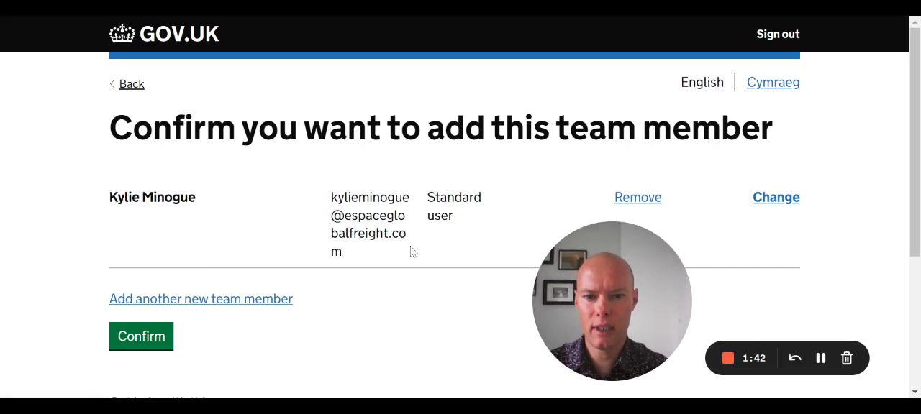
{"action": "mouse_move", "coordinate": [681, 227]}
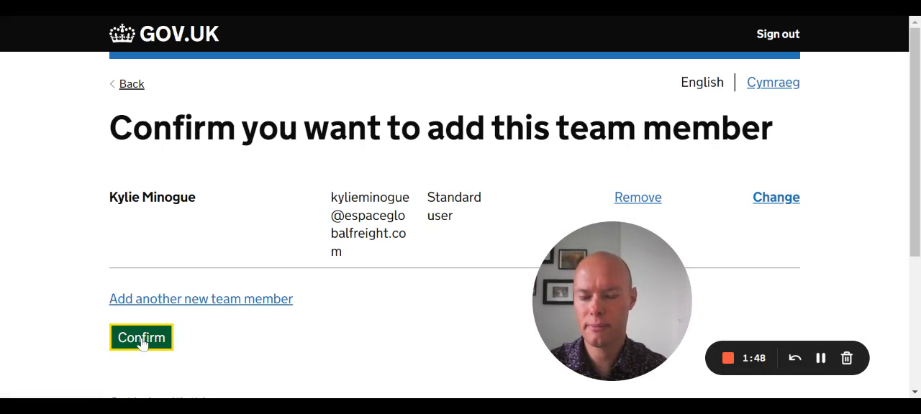
- Confirm adding the new team member and review the confirmation page
{"action": "left_click", "coordinate": [141, 338]}
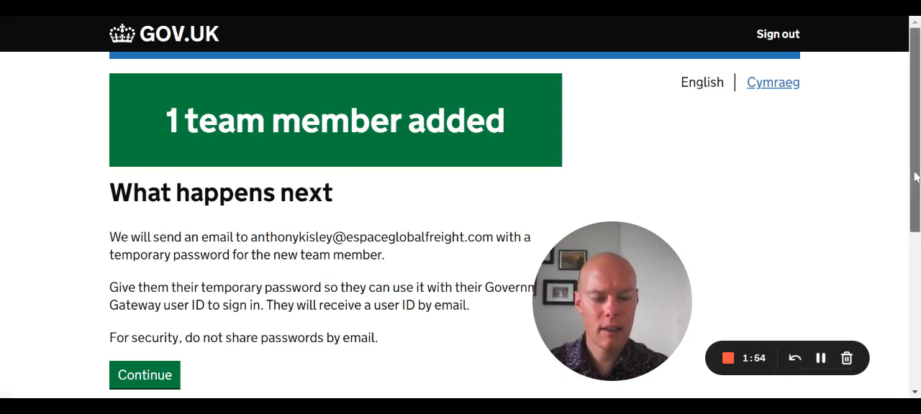
{"action": "scroll", "scroll_direction": "down", "scroll_amount": 3}
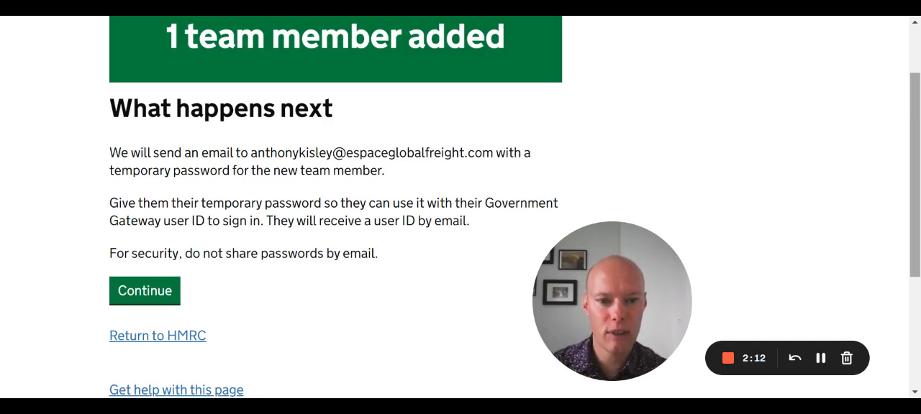
{"action": "mouse_move", "coordinate": [879, 305]}
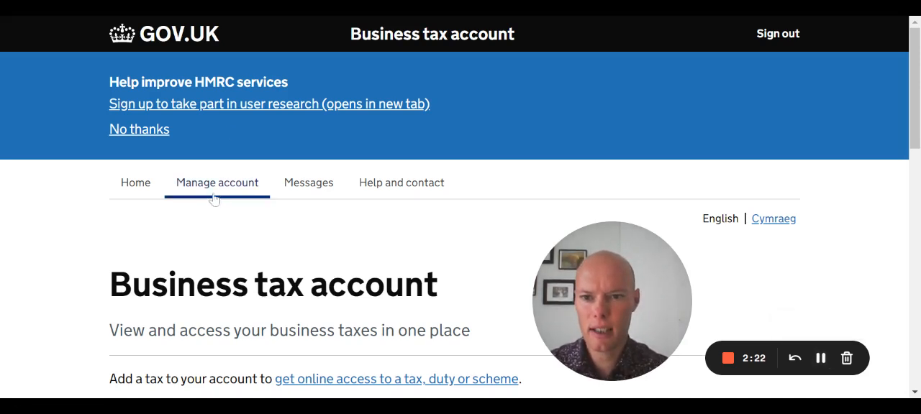
- Open Manage account's Team members list and scroll to the new member among 13
{"action": "left_click", "coordinate": [216, 182]}
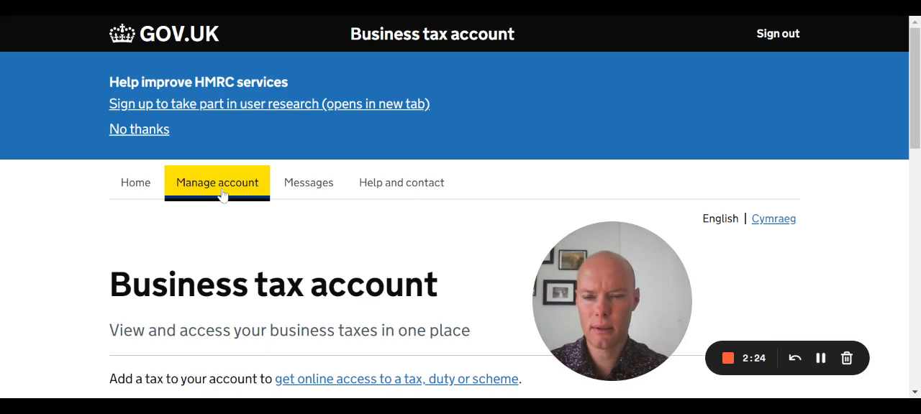
{"action": "left_click", "coordinate": [217, 182]}
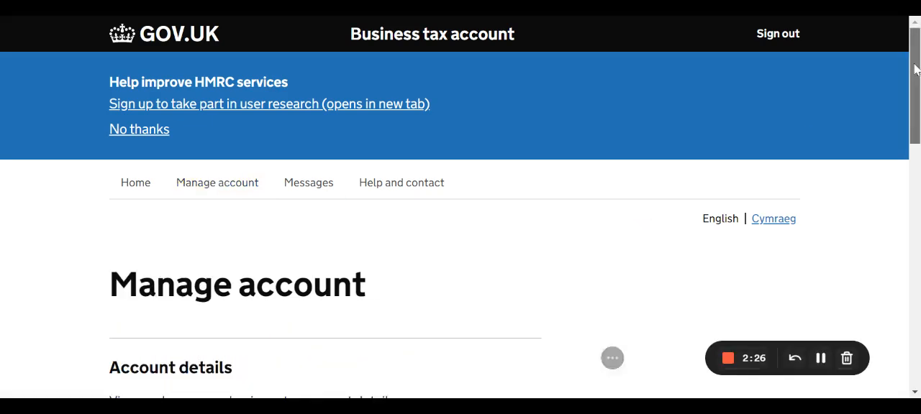
{"action": "scroll", "scroll_direction": "down", "scroll_amount": 3}
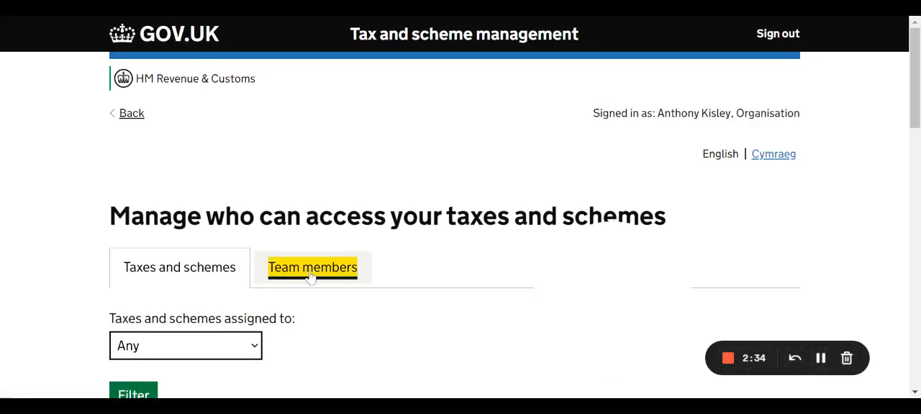
{"action": "left_click", "coordinate": [313, 268]}
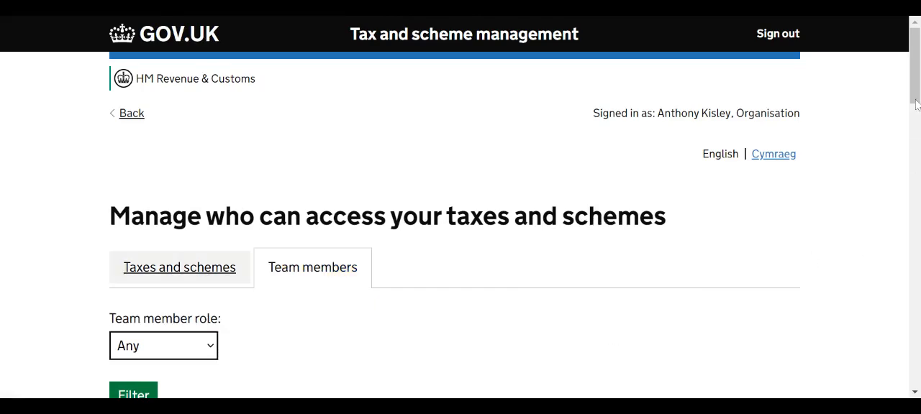
{"action": "scroll", "scroll_direction": "down", "scroll_amount": 3}
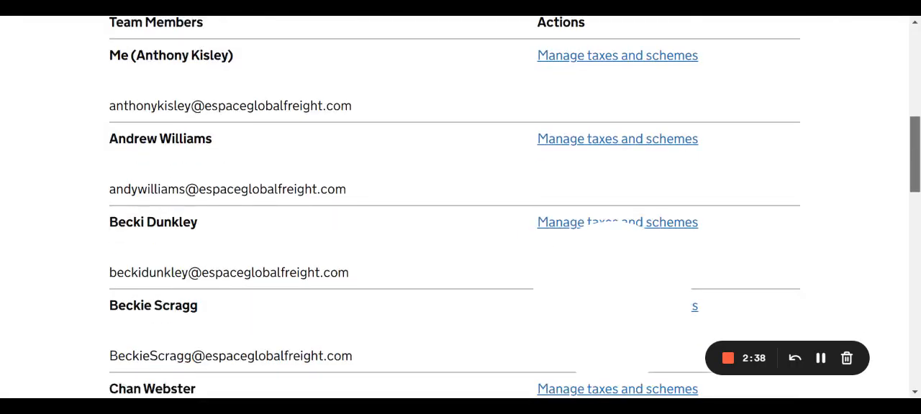
{"action": "scroll", "scroll_direction": "down", "scroll_amount": 3}
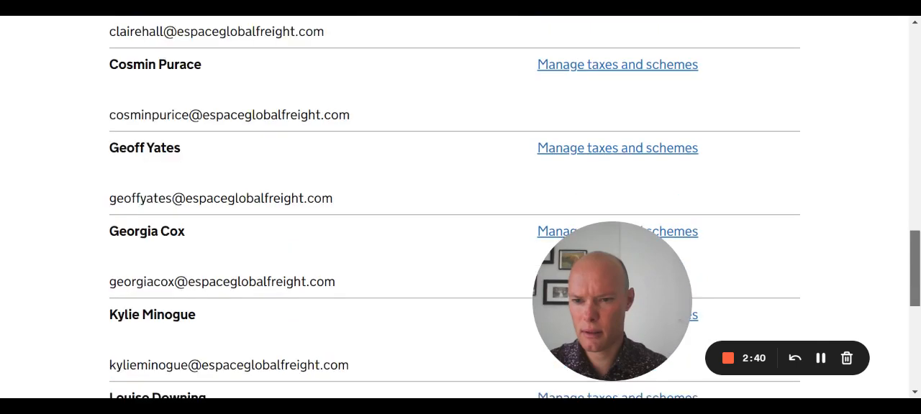
{"action": "scroll", "scroll_direction": "down", "scroll_amount": 3}
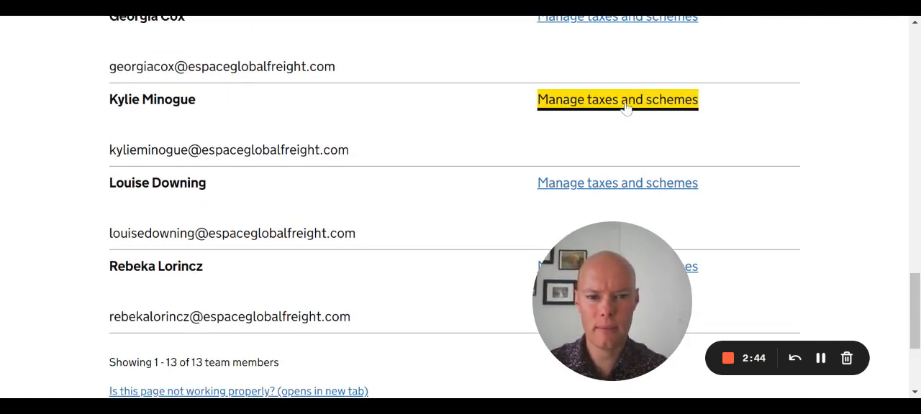
- Give Kylie Minogue access to Customs Declaration Service (CDS) only and save
{"action": "left_click", "coordinate": [617, 99]}
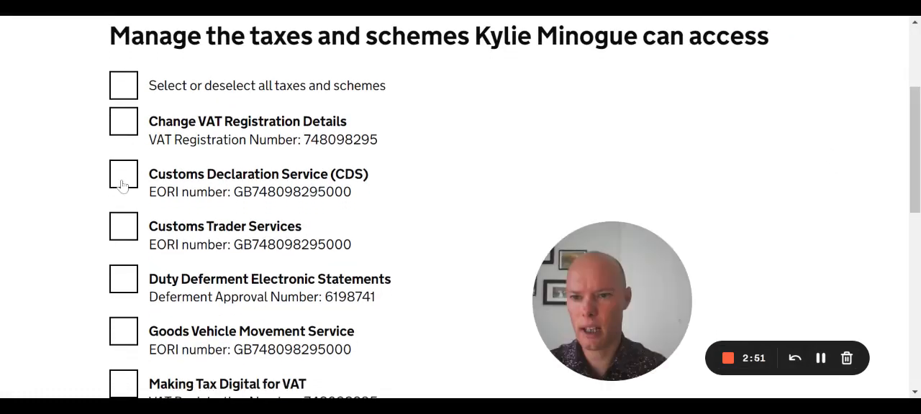
{"action": "left_click", "coordinate": [123, 174]}
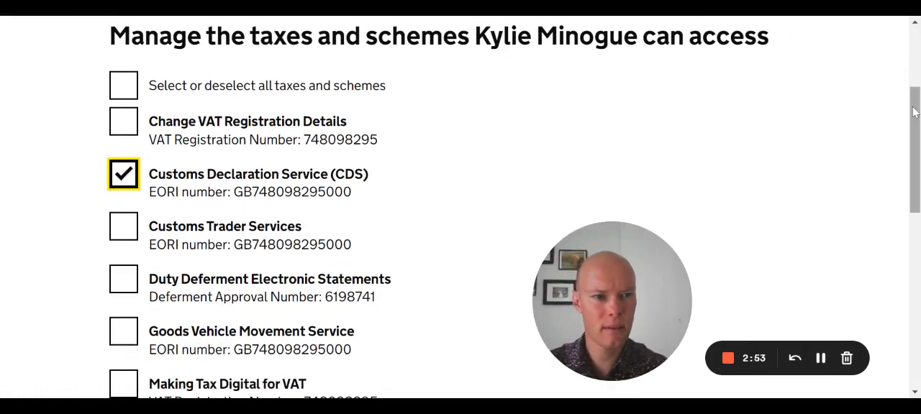
{"action": "scroll", "scroll_direction": "down", "scroll_amount": 3}
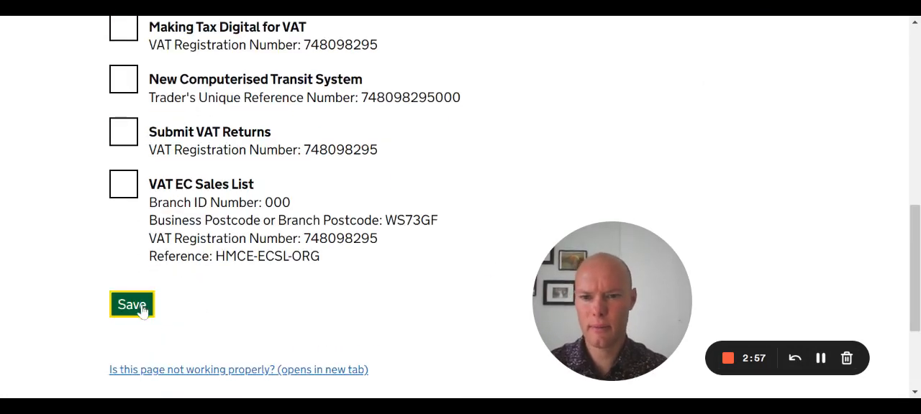
{"action": "left_click", "coordinate": [132, 304]}
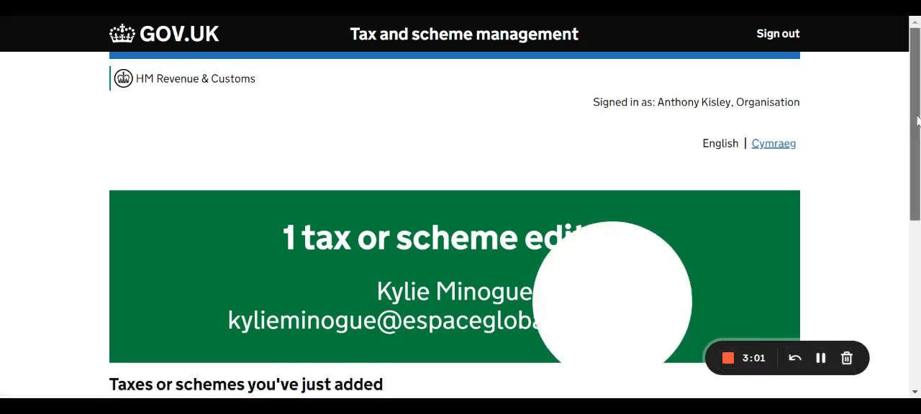
{"action": "scroll", "scroll_direction": "down", "scroll_amount": 3}
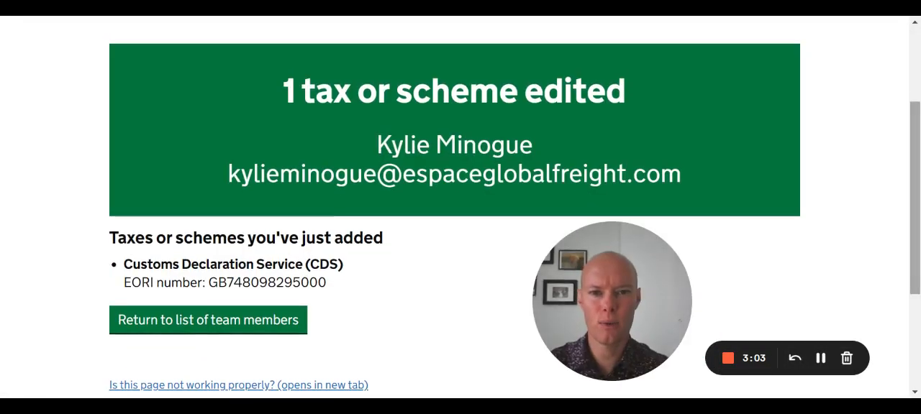